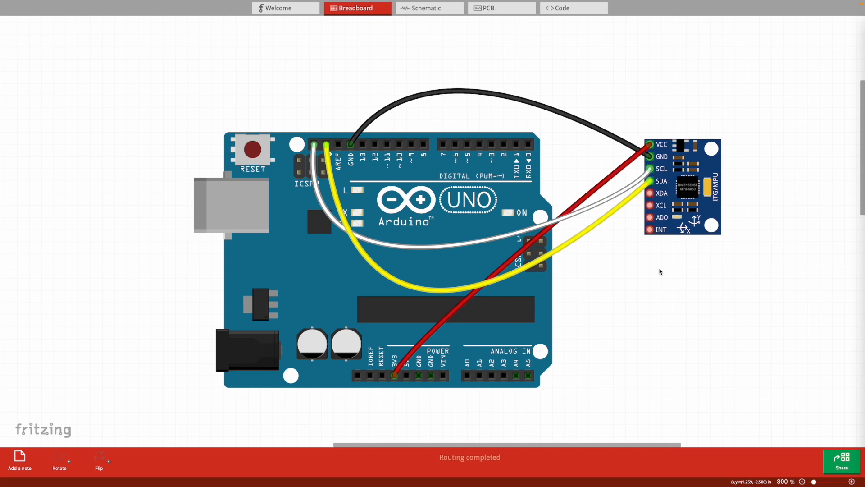
mouse_move(555, 395)
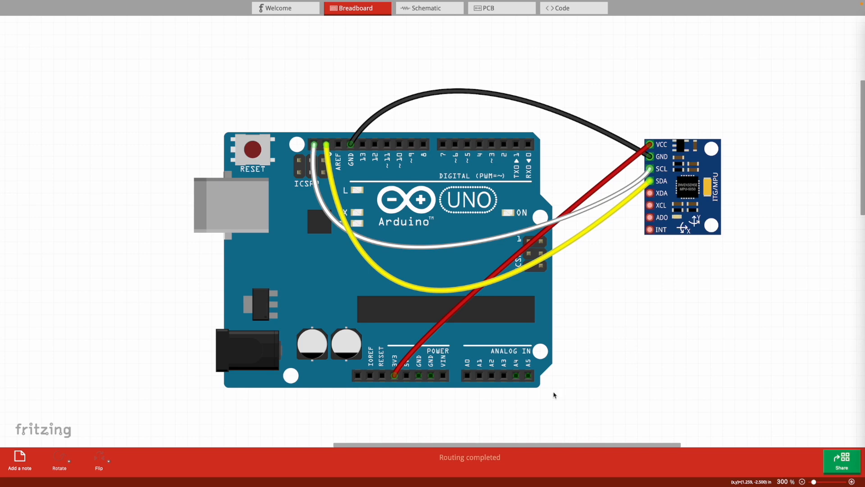
mouse_move(523, 243)
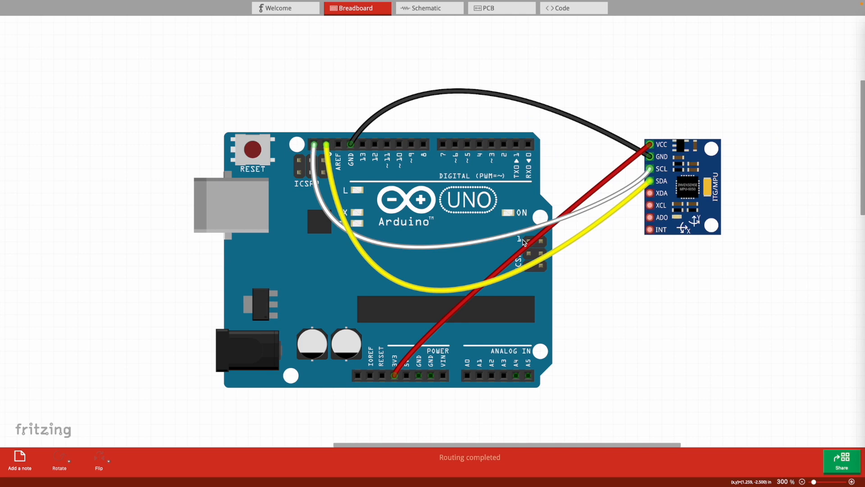
mouse_move(584, 71)
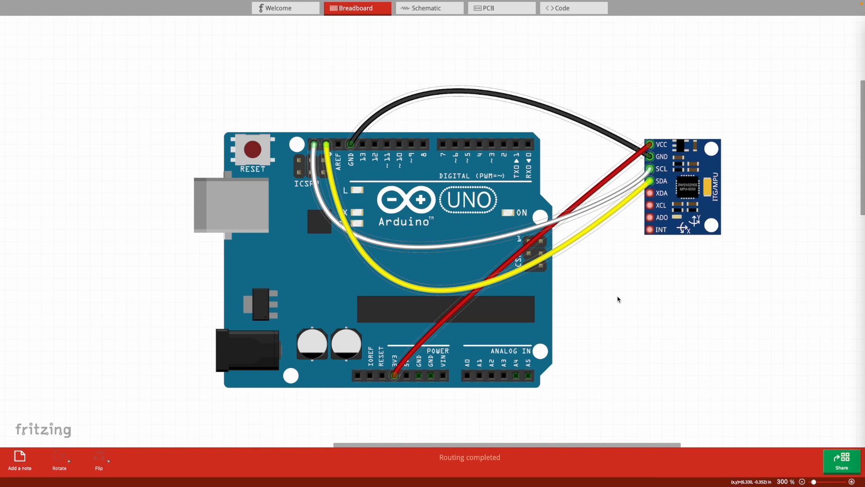
mouse_move(610, 286)
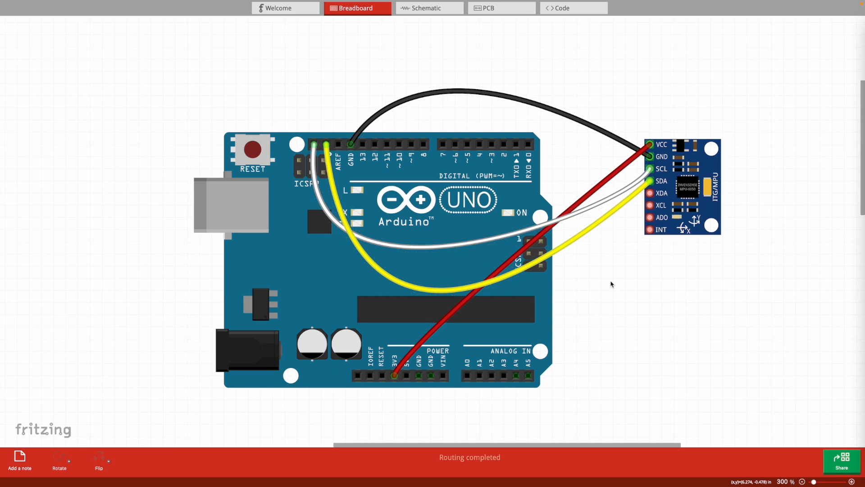
mouse_move(627, 272)
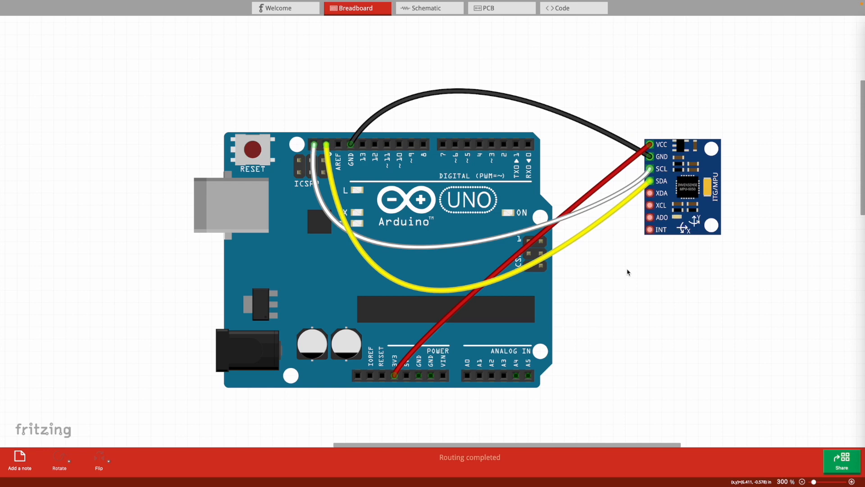
mouse_move(187, 246)
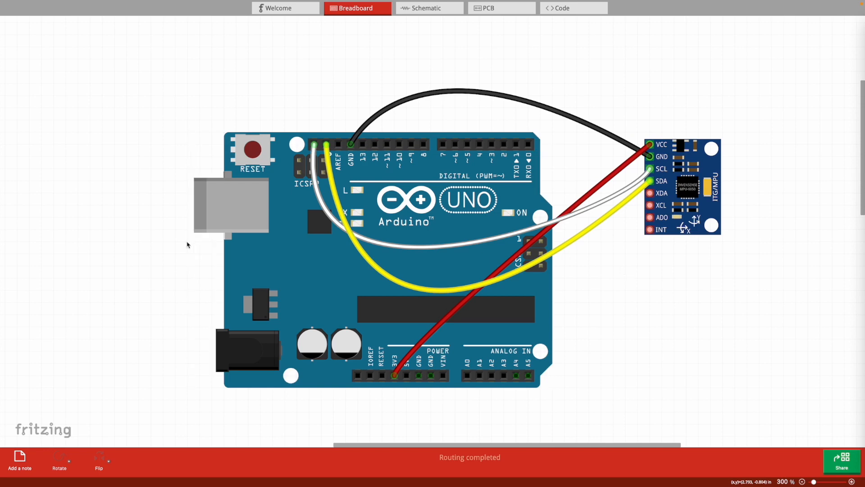
mouse_move(160, 255)
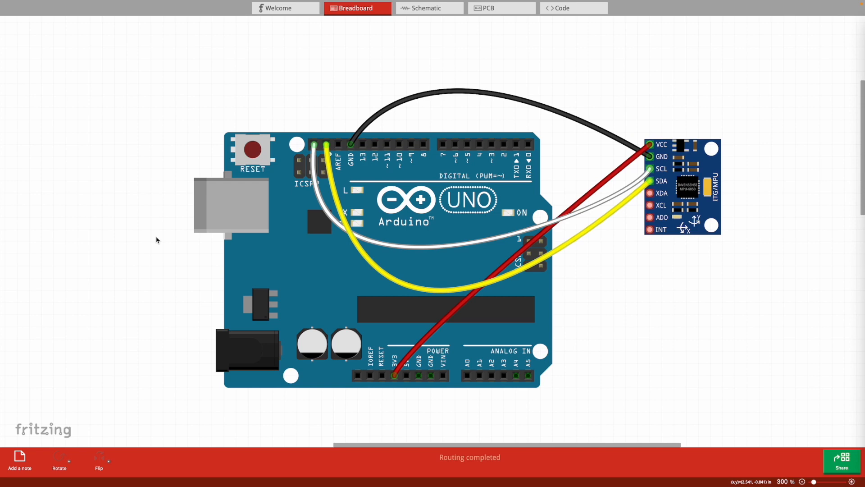
mouse_move(601, 95)
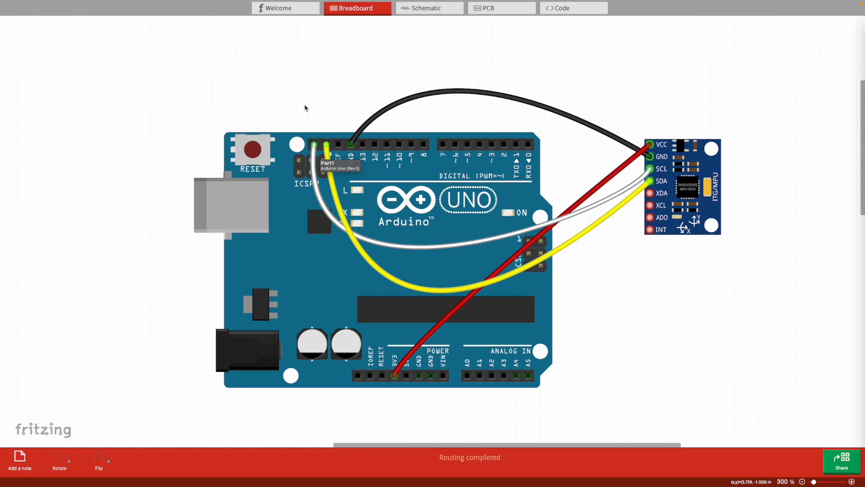
mouse_move(671, 202)
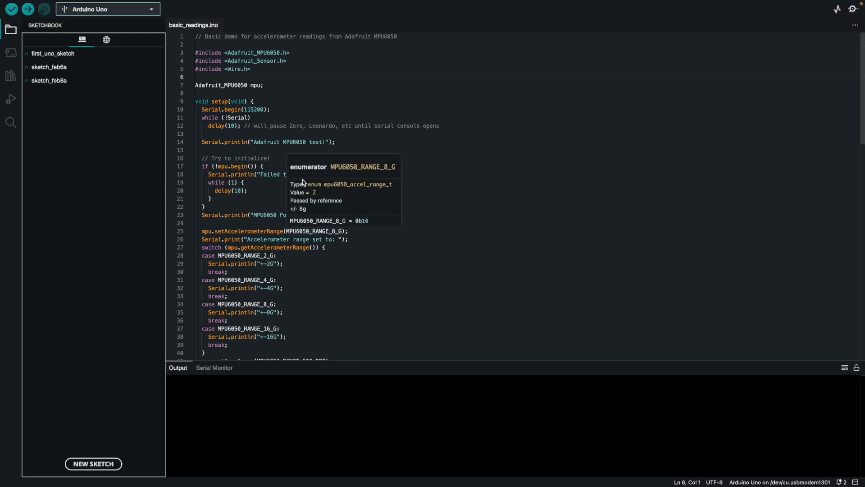
mouse_move(291, 167)
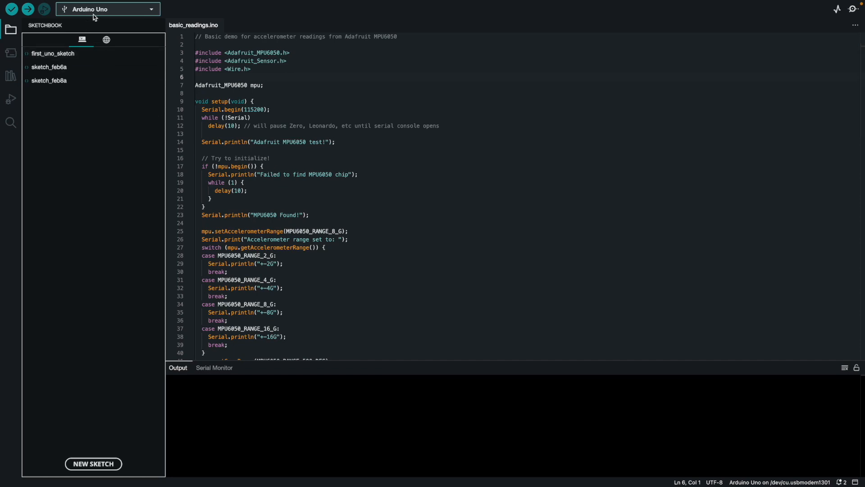
Check the board port, then install Adafruit MPU6050 2.2.4 and dismiss the dependencies prompt
click(141, 5)
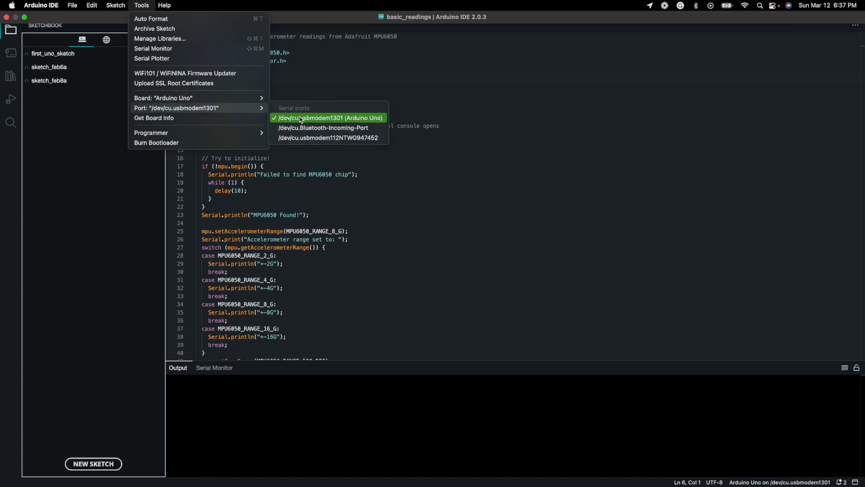
mouse_move(356, 124)
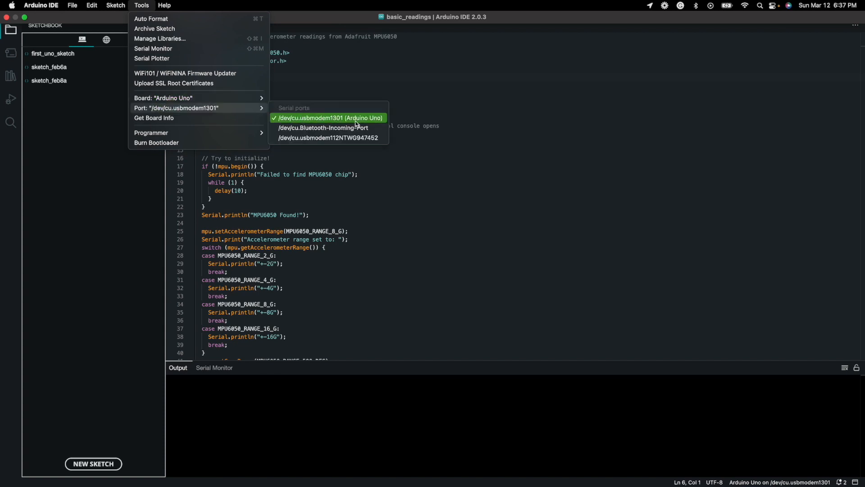
mouse_move(417, 115)
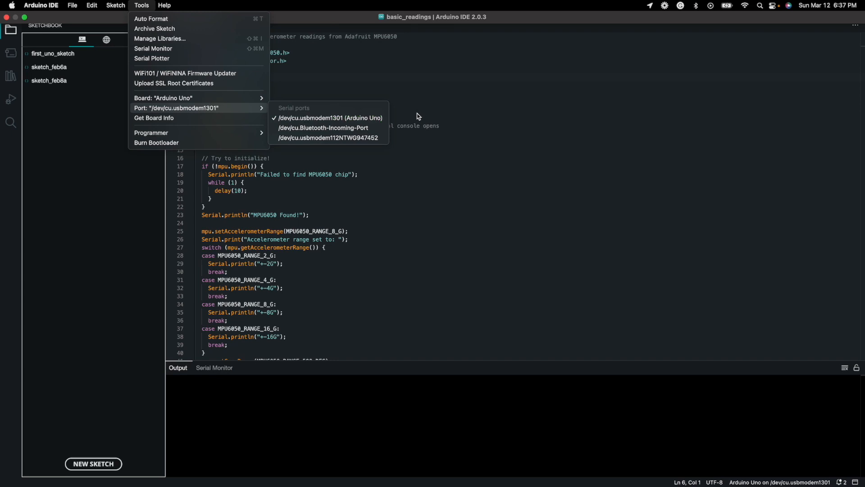
mouse_move(408, 131)
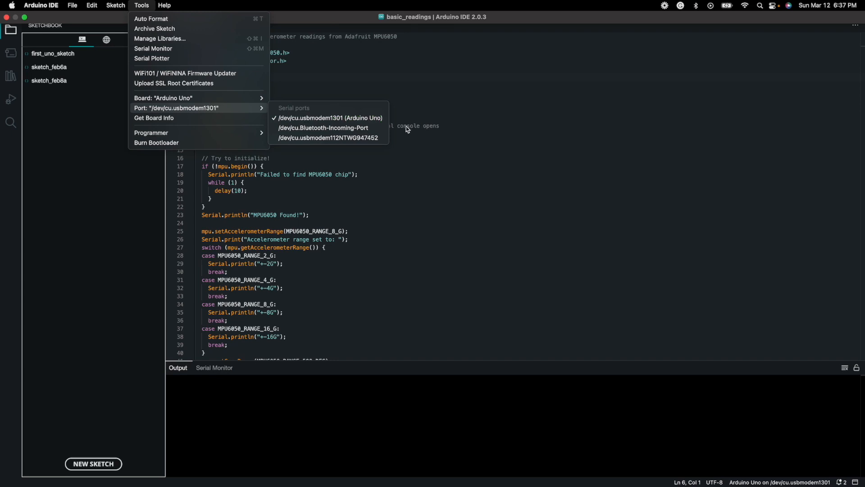
click(407, 196)
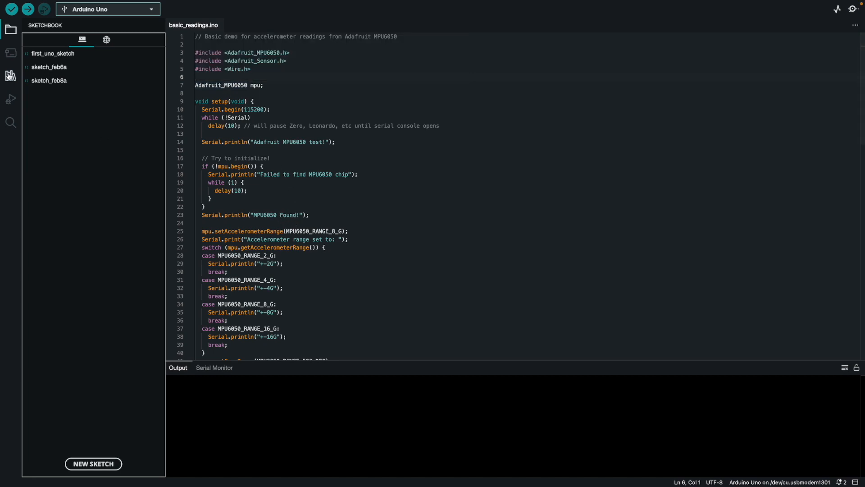
click(11, 76)
text(mpu6050)
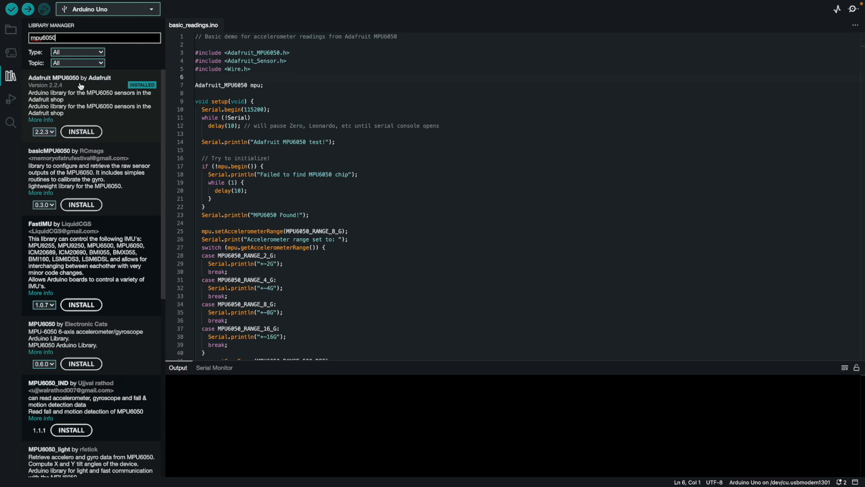
click(81, 132)
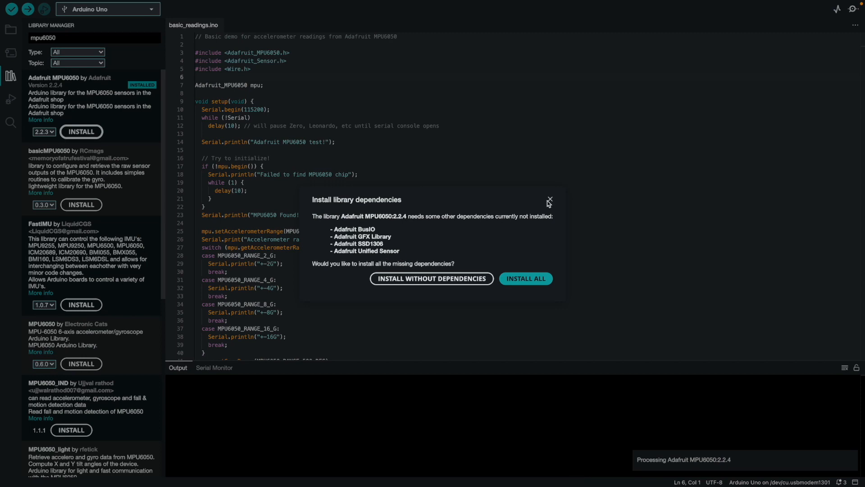
click(548, 200)
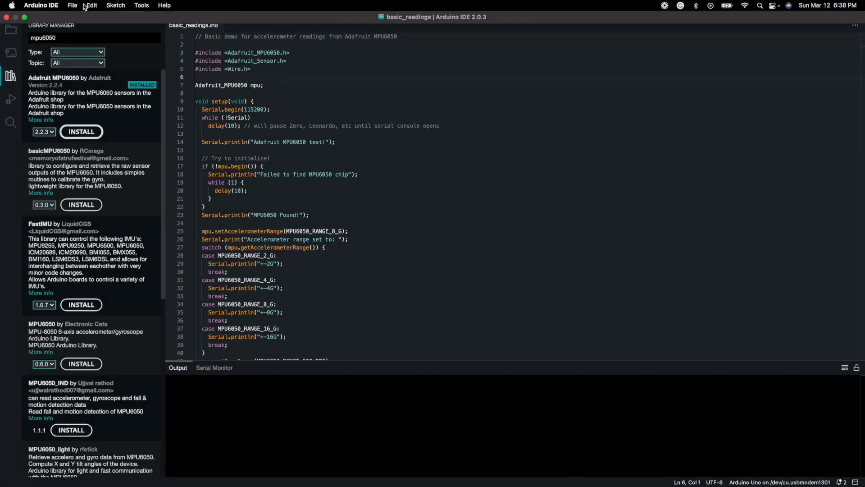
click(73, 5)
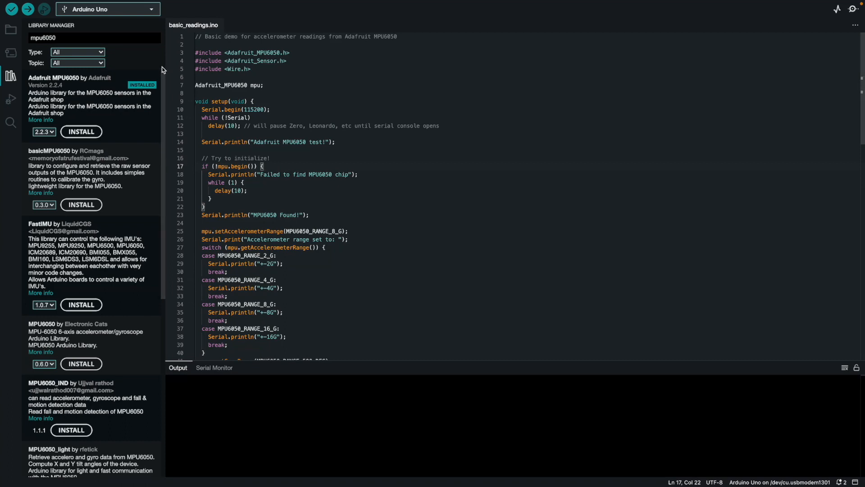
Upload the basic_readings sketch to the Arduino Uno
click(26, 9)
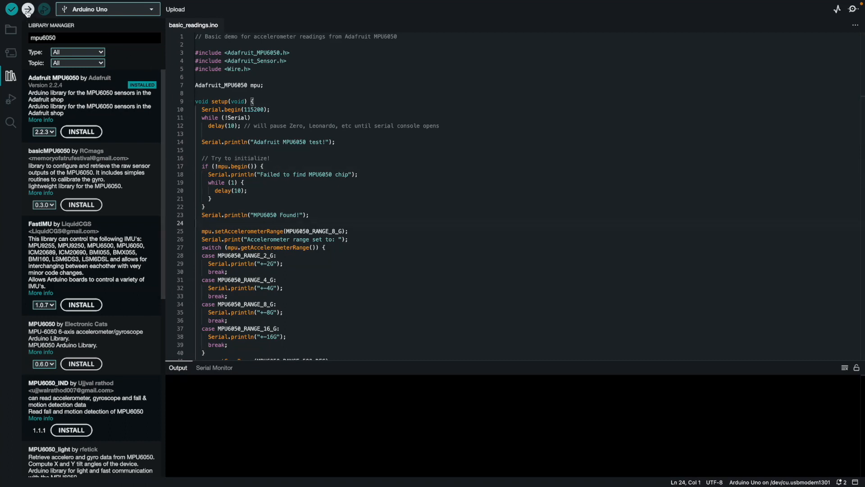
mouse_move(27, 9)
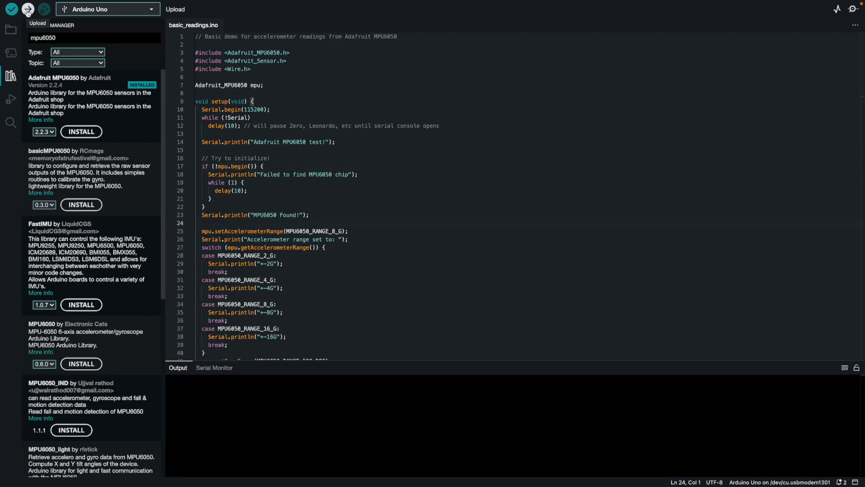
click(27, 9)
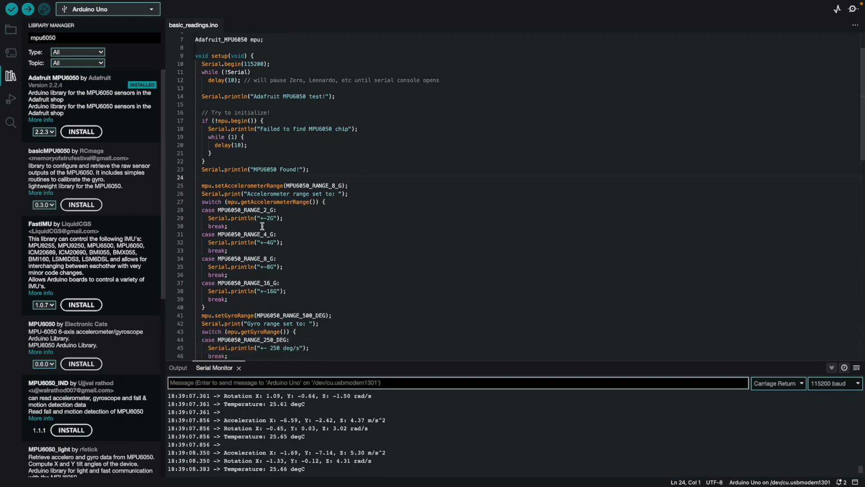
scroll(down, 3)
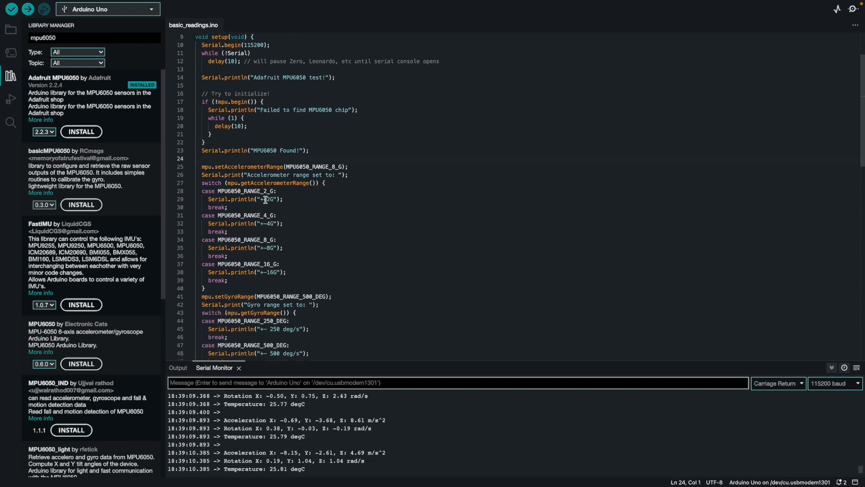
scroll(down, 3)
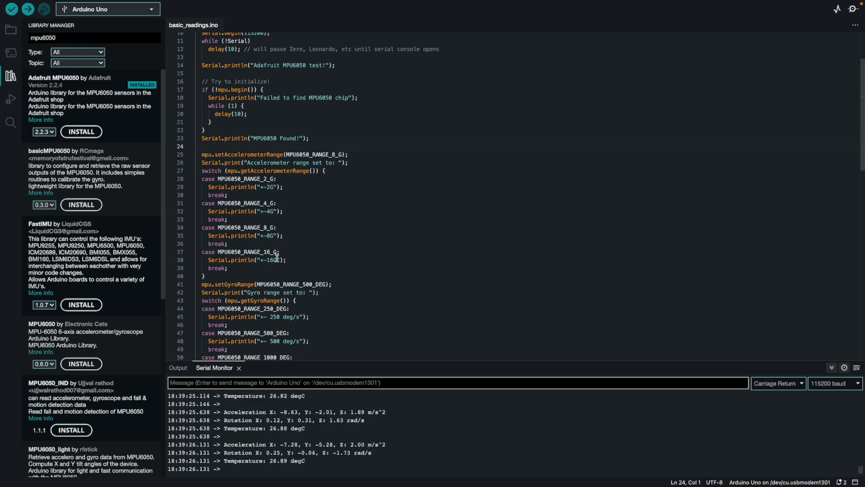
scroll(down, 3)
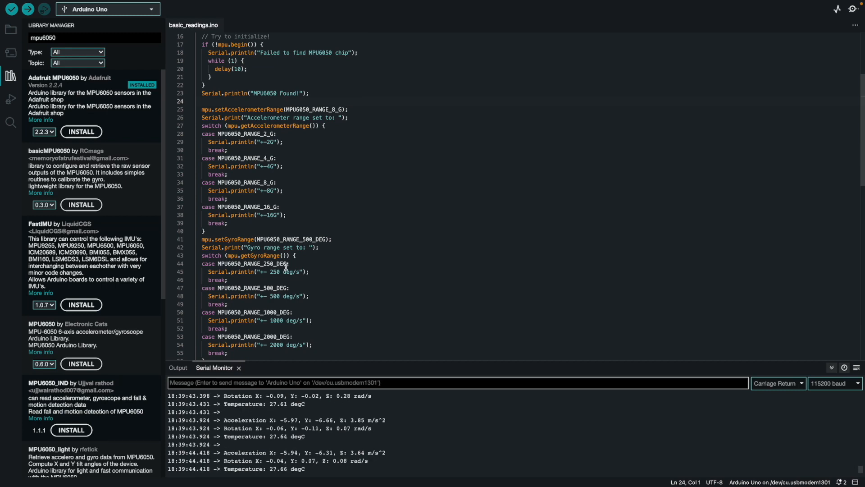
scroll(down, 3)
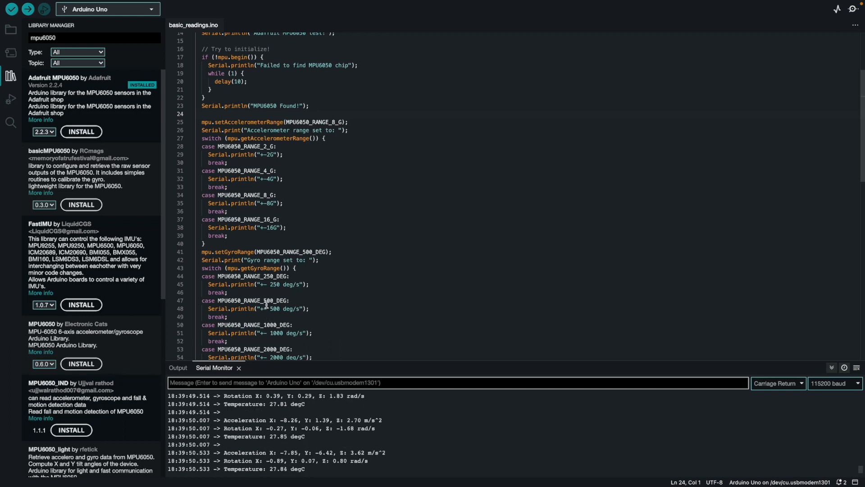
scroll(down, 3)
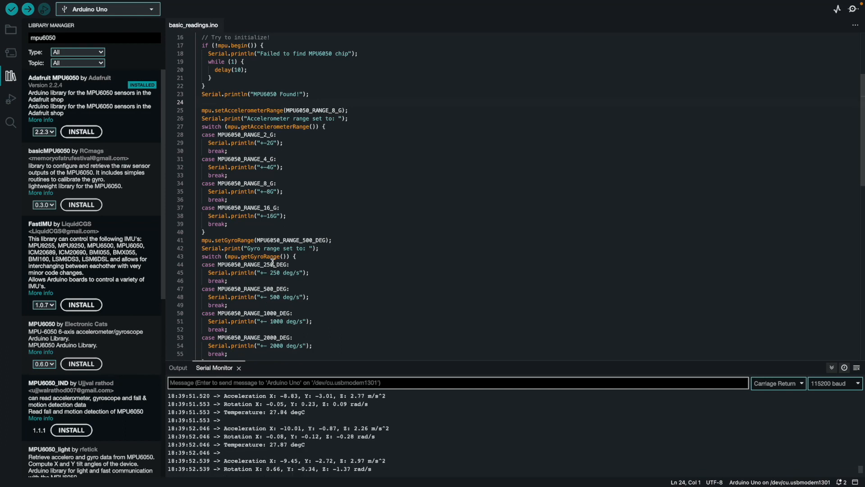